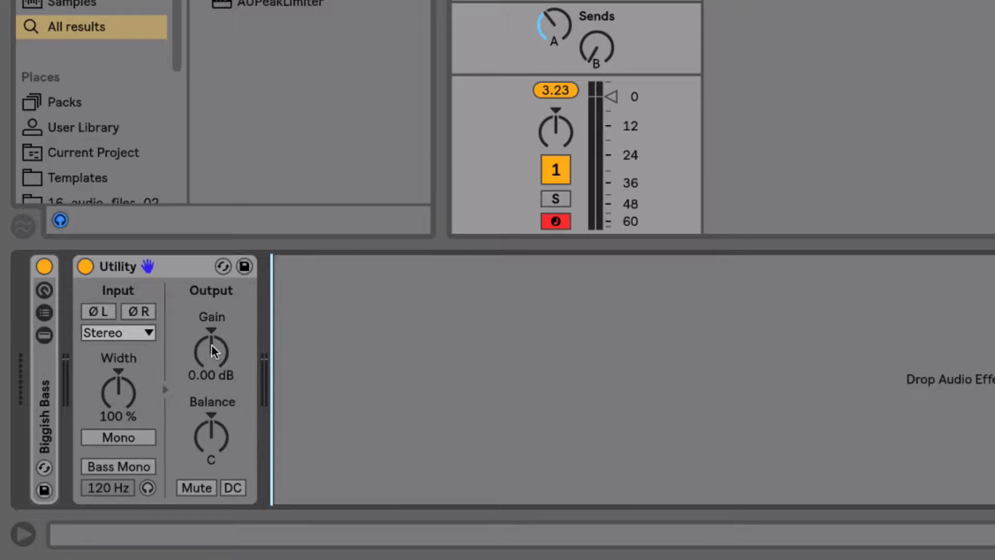
Step: Sweep the Utility output gain down, then toggle Bass Mono on and off to compare
left_click_drag(212, 349, 212, 367)
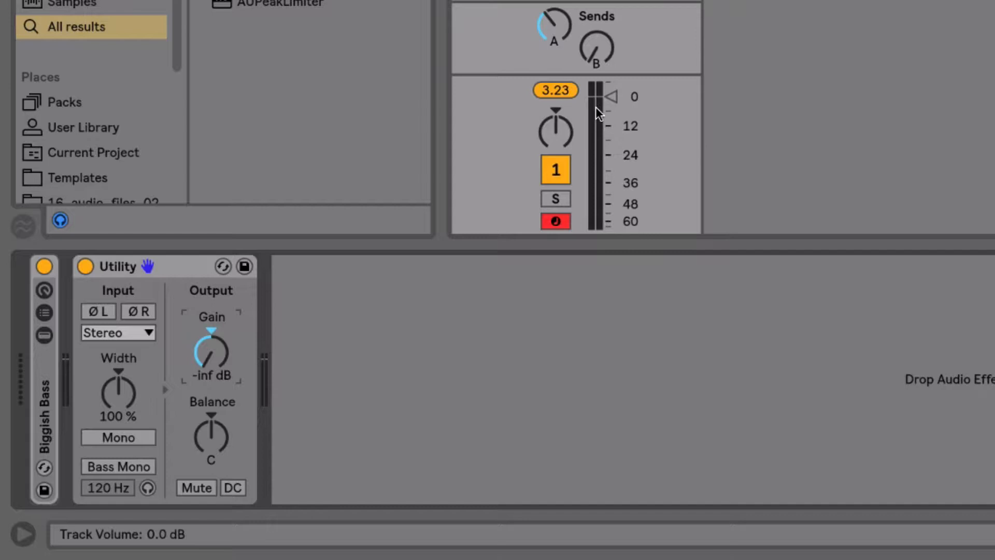
mouse_move(615, 104)
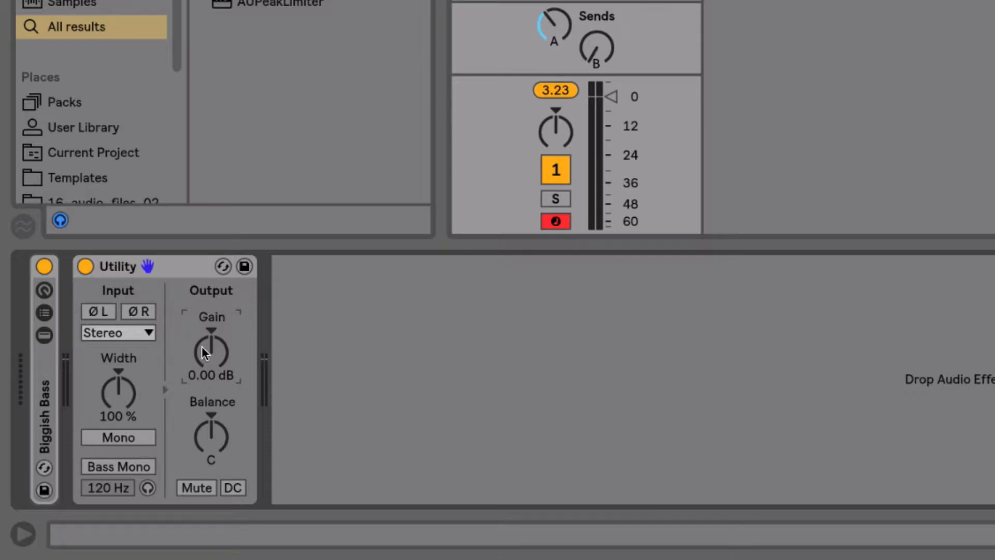
mouse_move(122, 469)
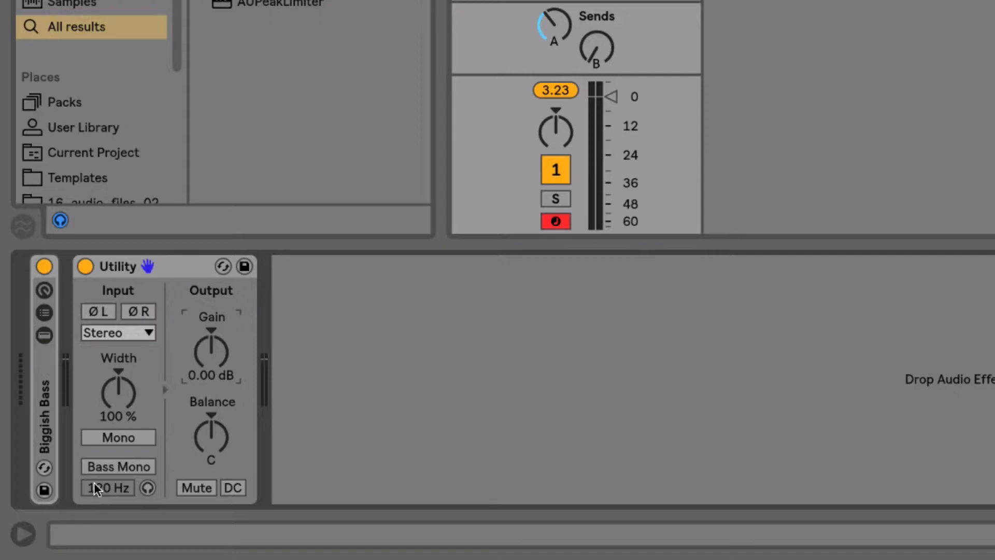
left_click(118, 467)
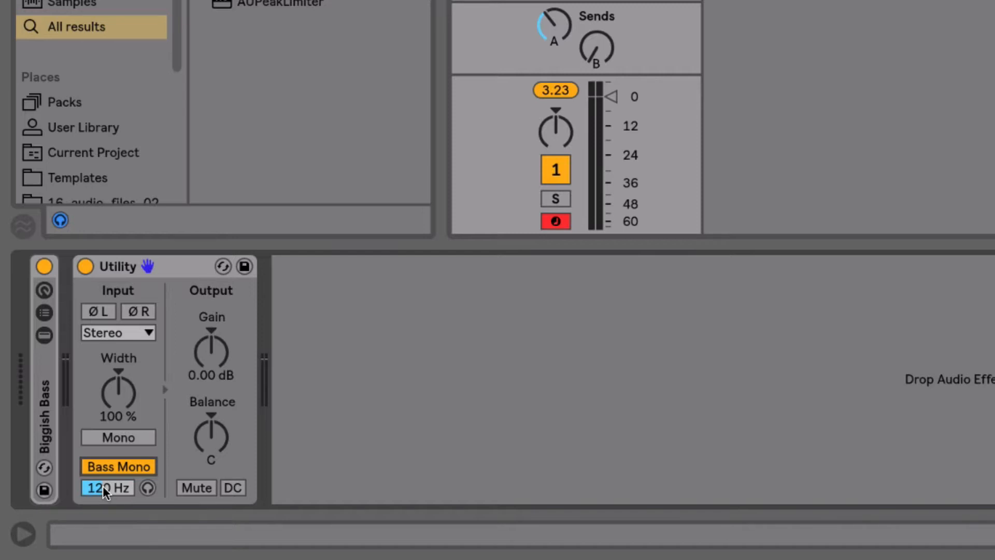
left_click(118, 466)
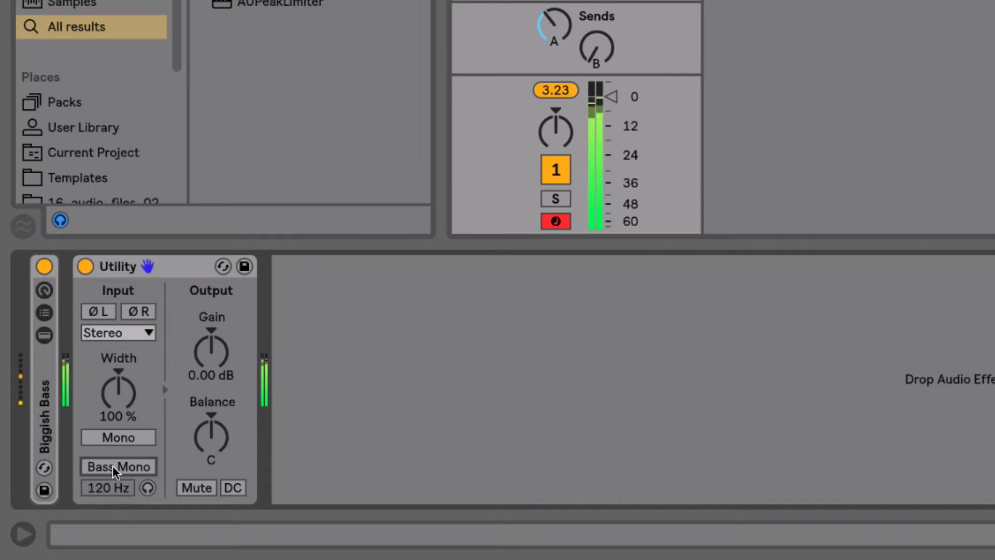
Step: Switch Bass Mono back on in Biggish Bass's Utility, keeping 120 Hz
left_click(118, 466)
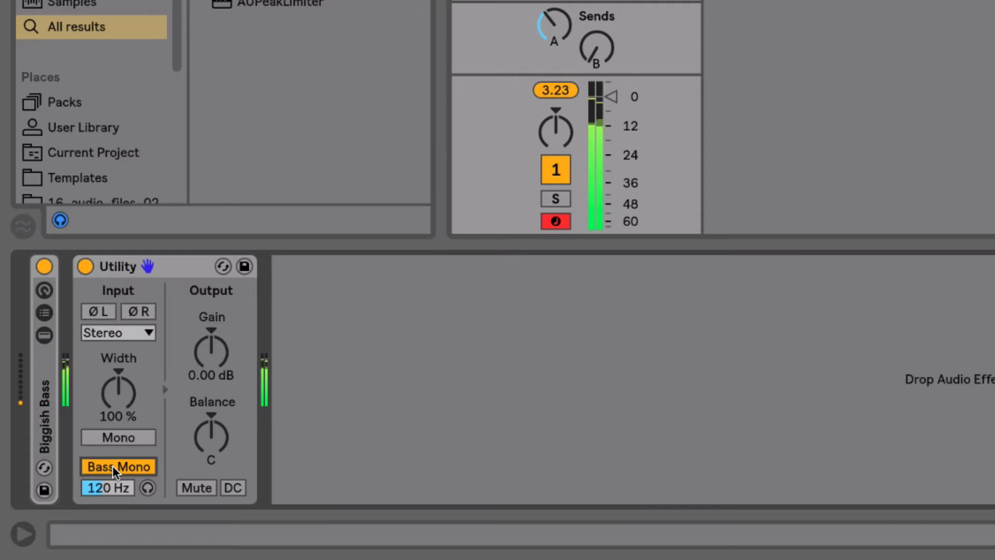
mouse_move(167, 468)
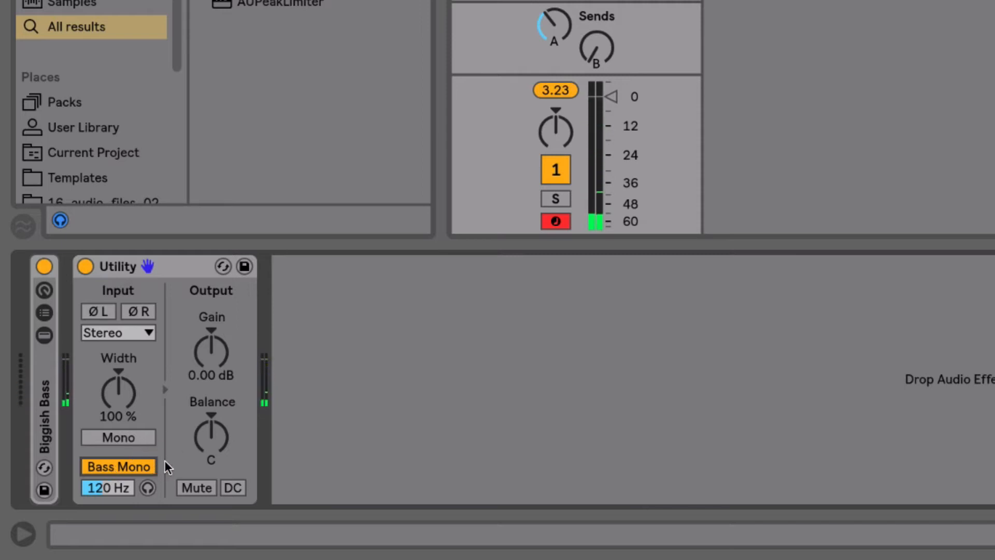